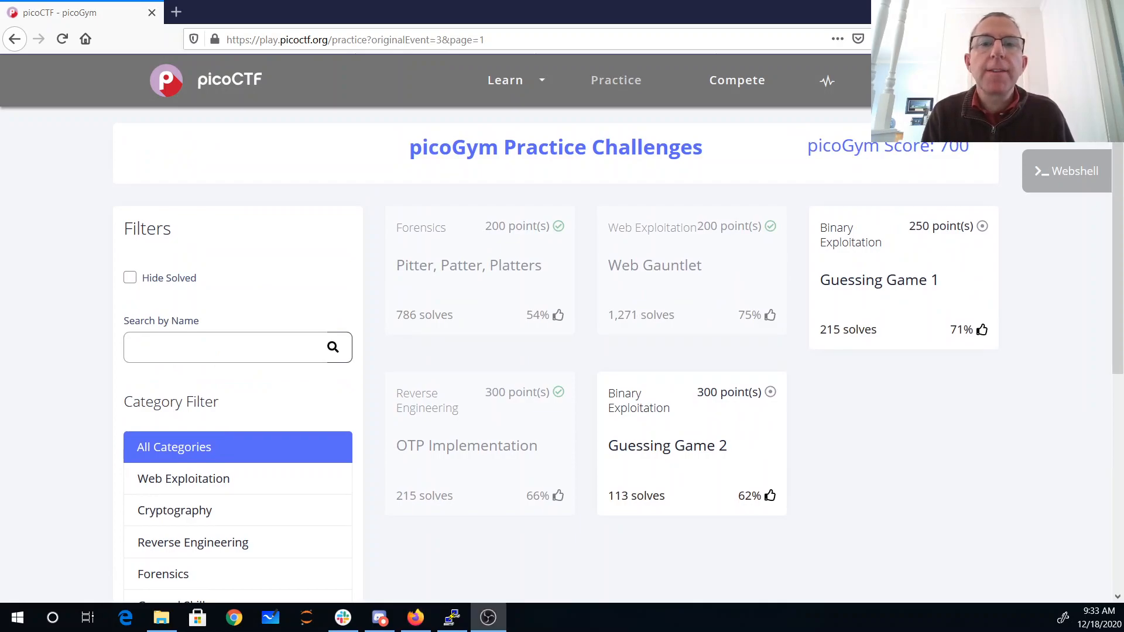
Step: Open the 'Pitter, Patter, Platters' challenge card to show its description and hints
click(469, 265)
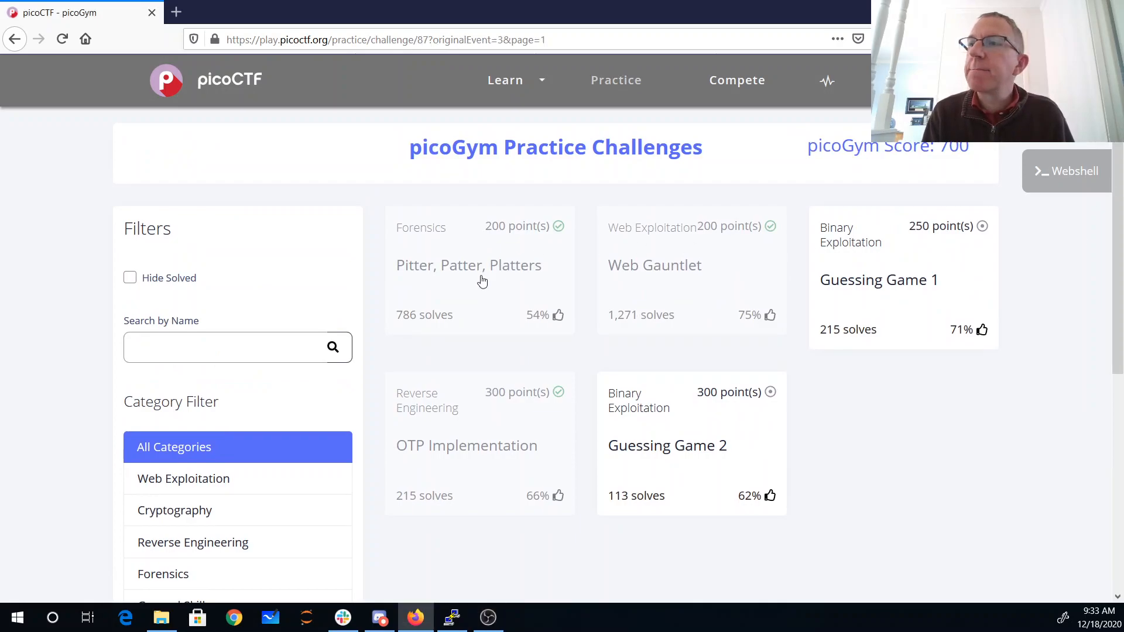
click(469, 265)
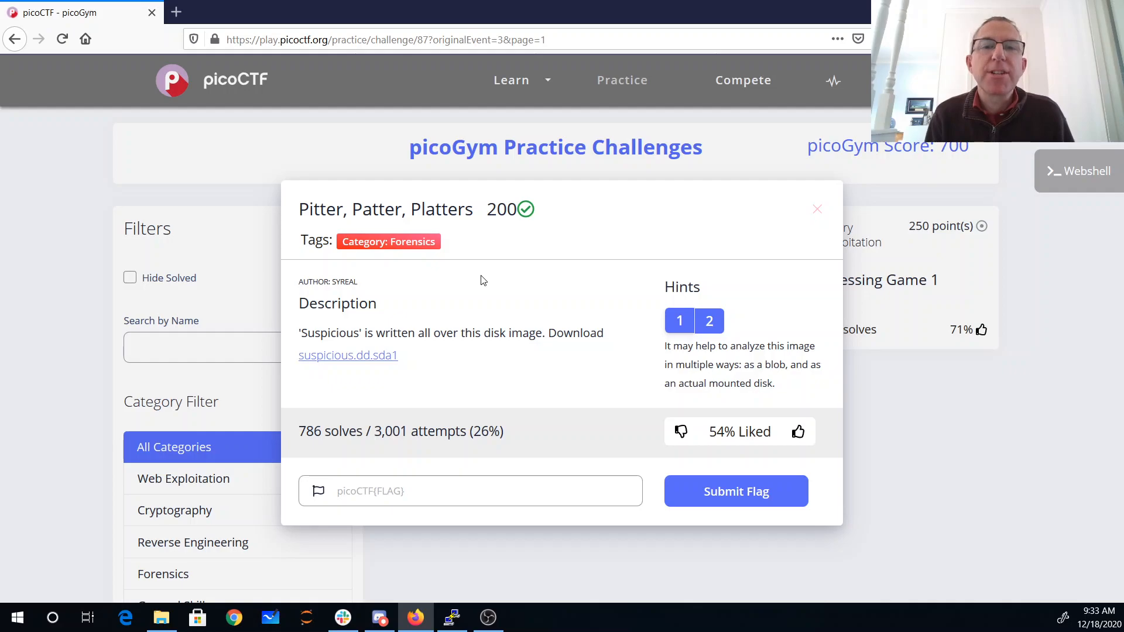
mouse_move(841, 296)
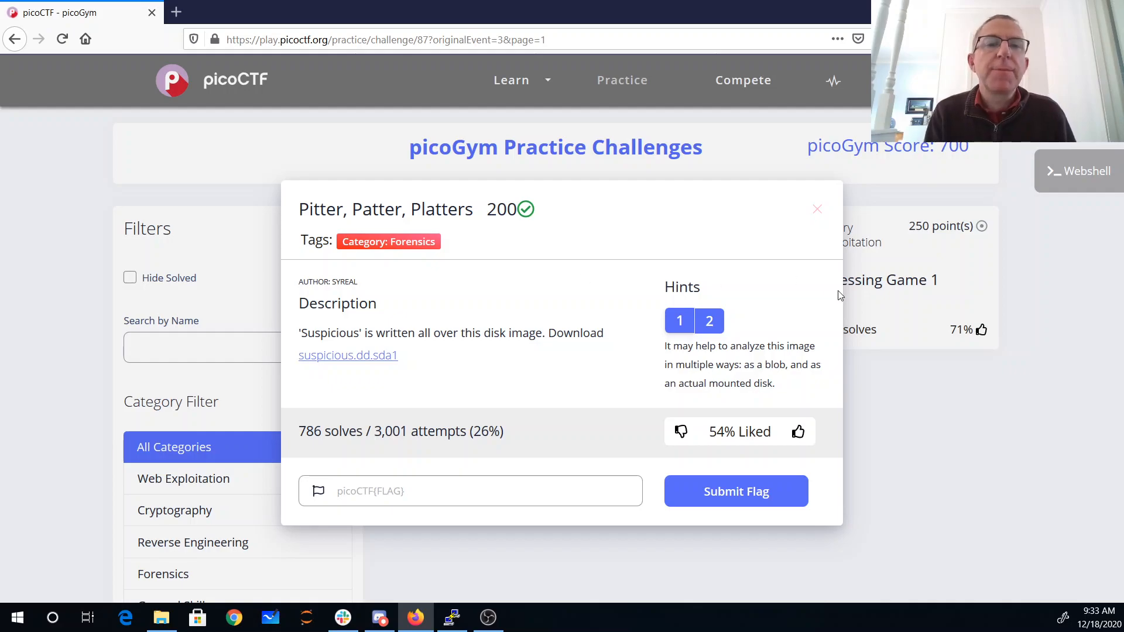
mouse_move(765, 363)
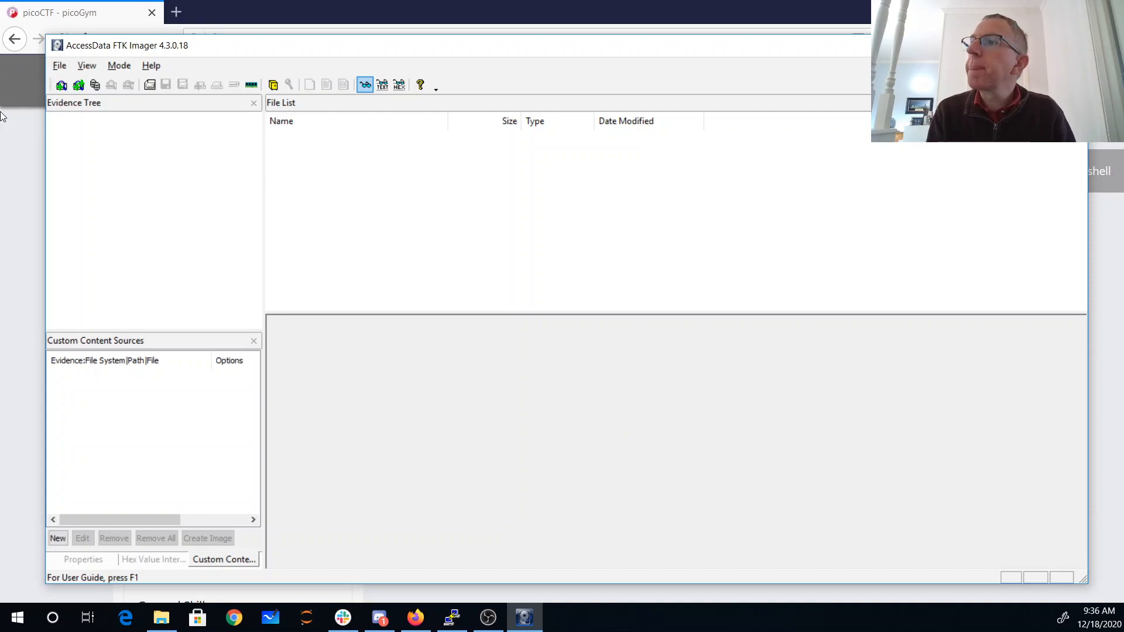
Step: Add suspicious.dd.sda1 as an Image File evidence item in FTK Imager
click(60, 65)
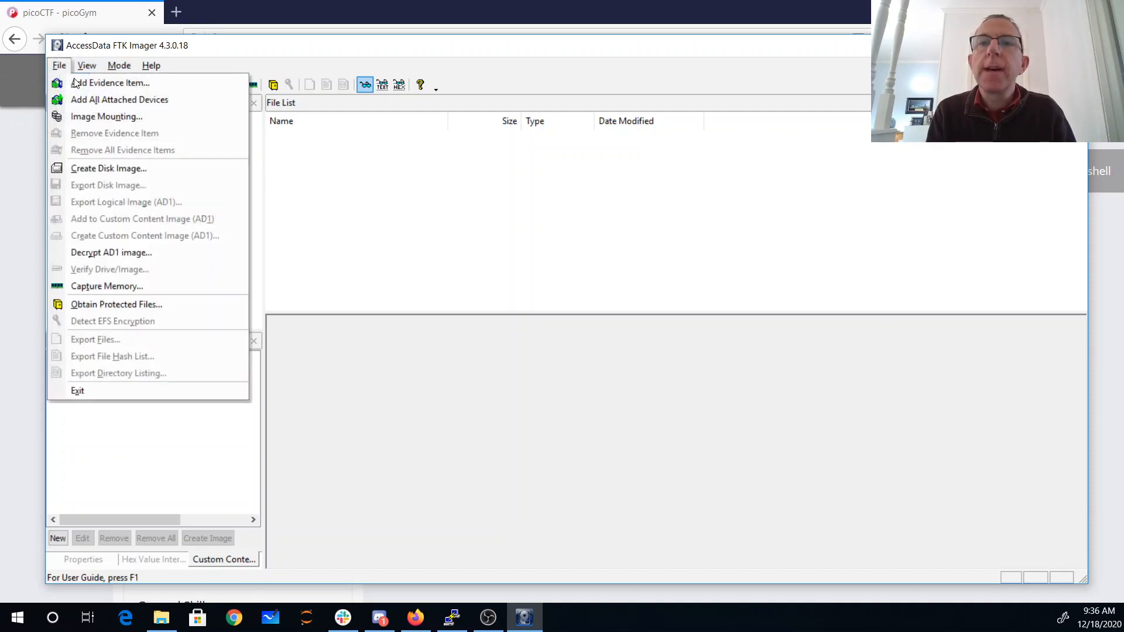
click(110, 82)
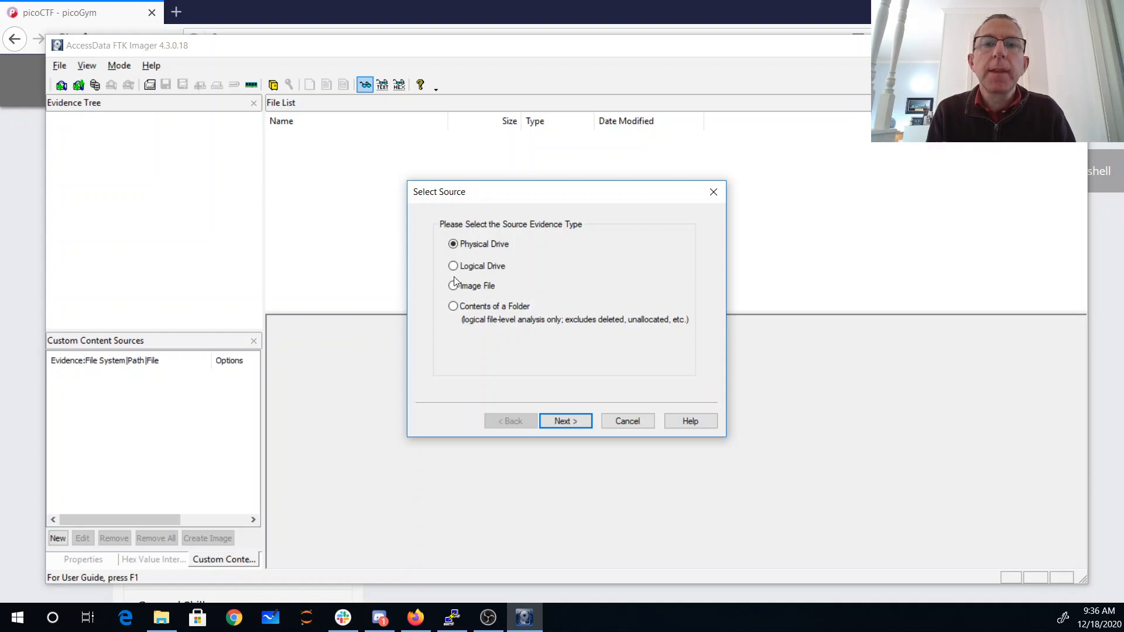
click(453, 285)
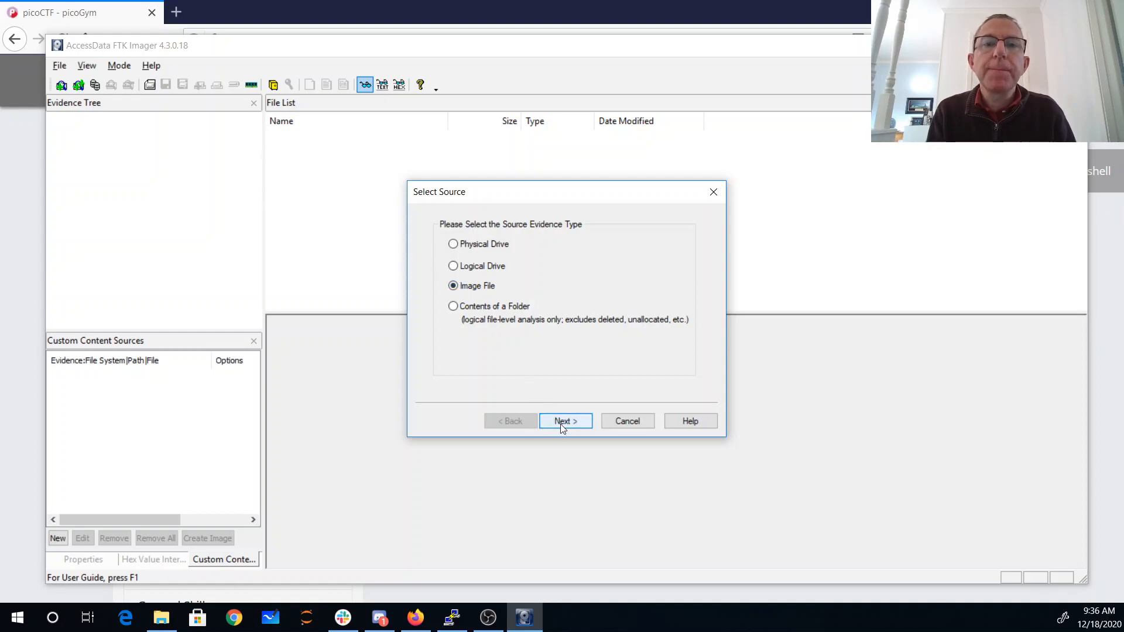
click(564, 421)
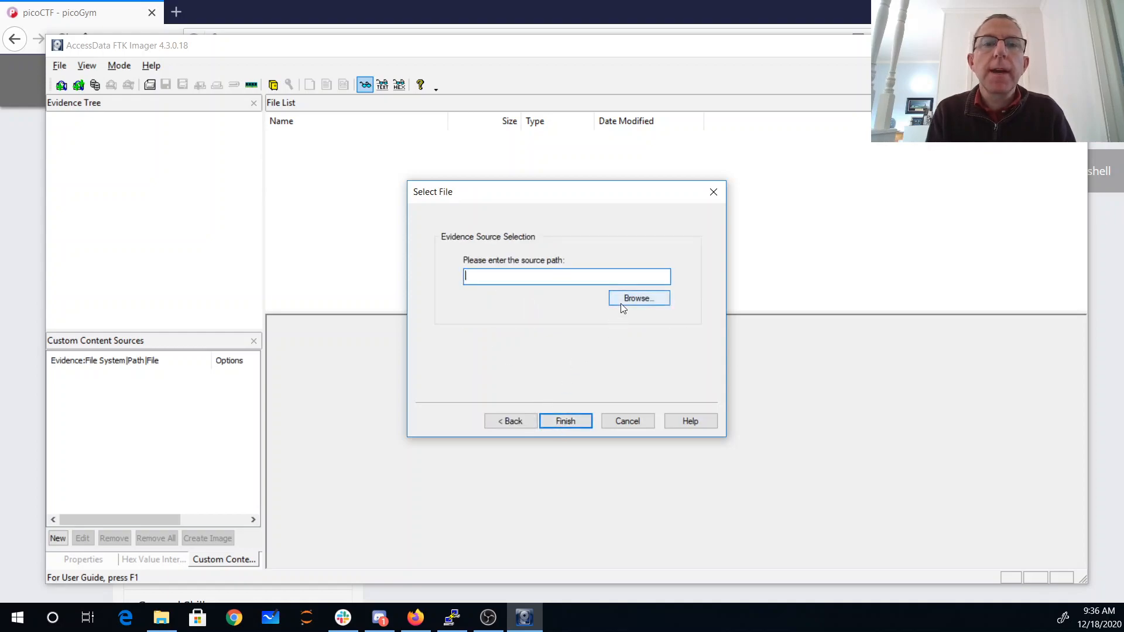
click(637, 297)
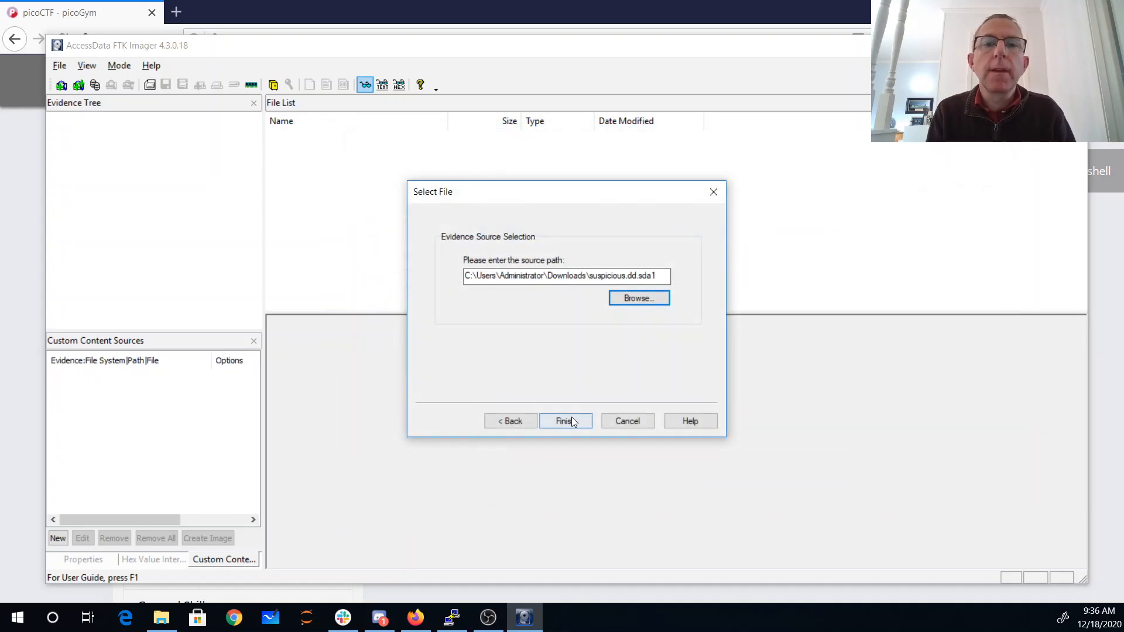
click(565, 420)
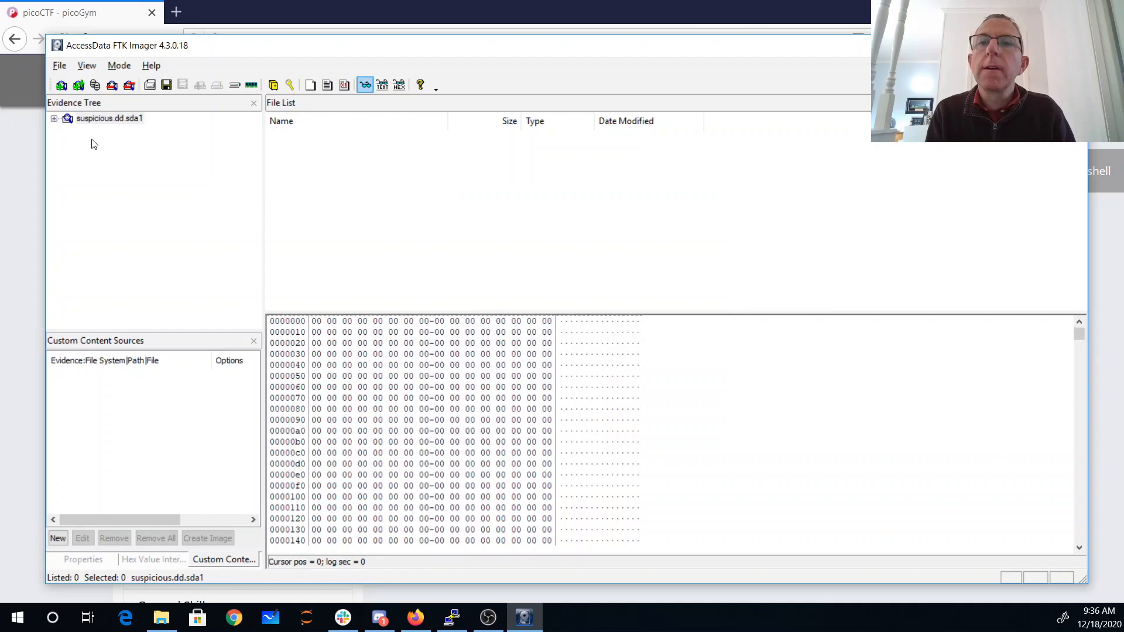
Step: Browse the Ext3 root to view suspicious-file.txt and its FileSlack hex contents
click(54, 118)
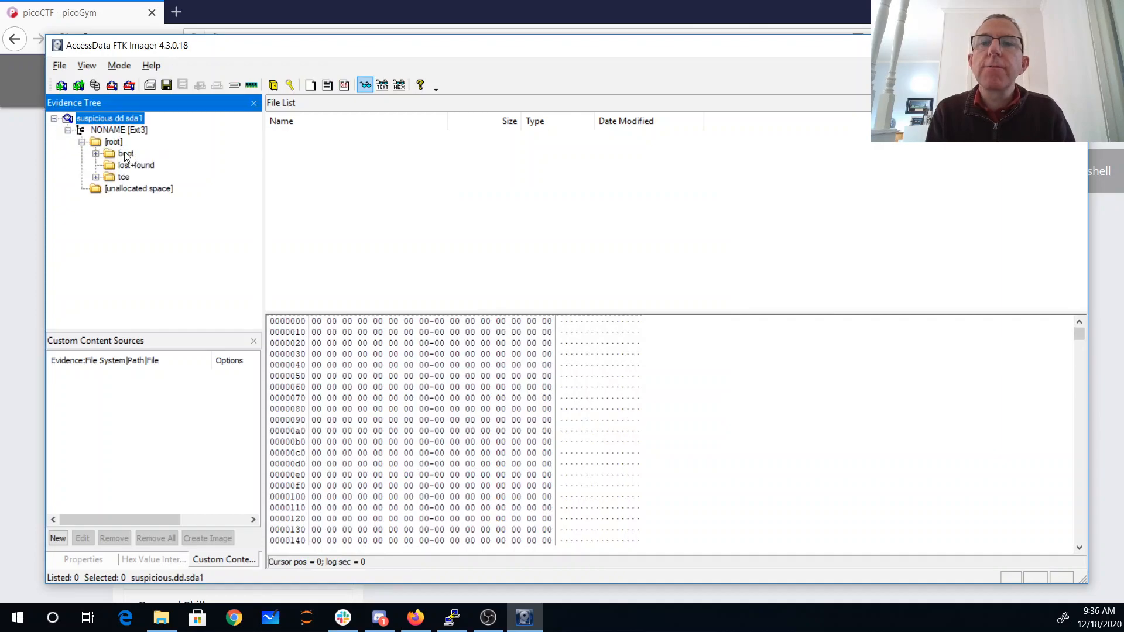
click(113, 141)
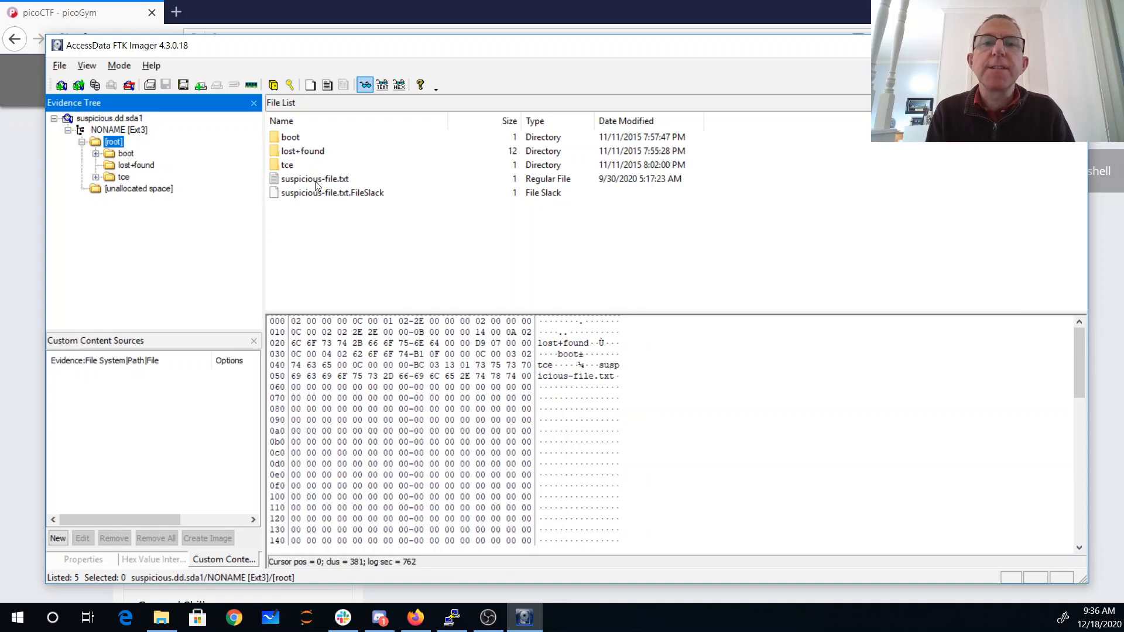
click(314, 178)
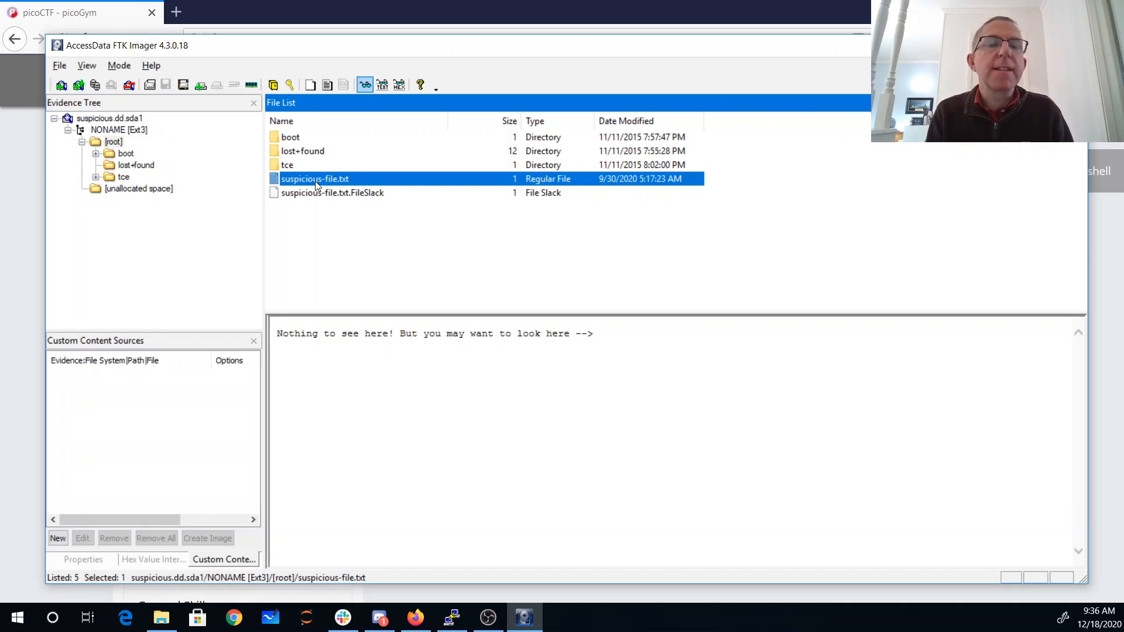
mouse_move(349, 201)
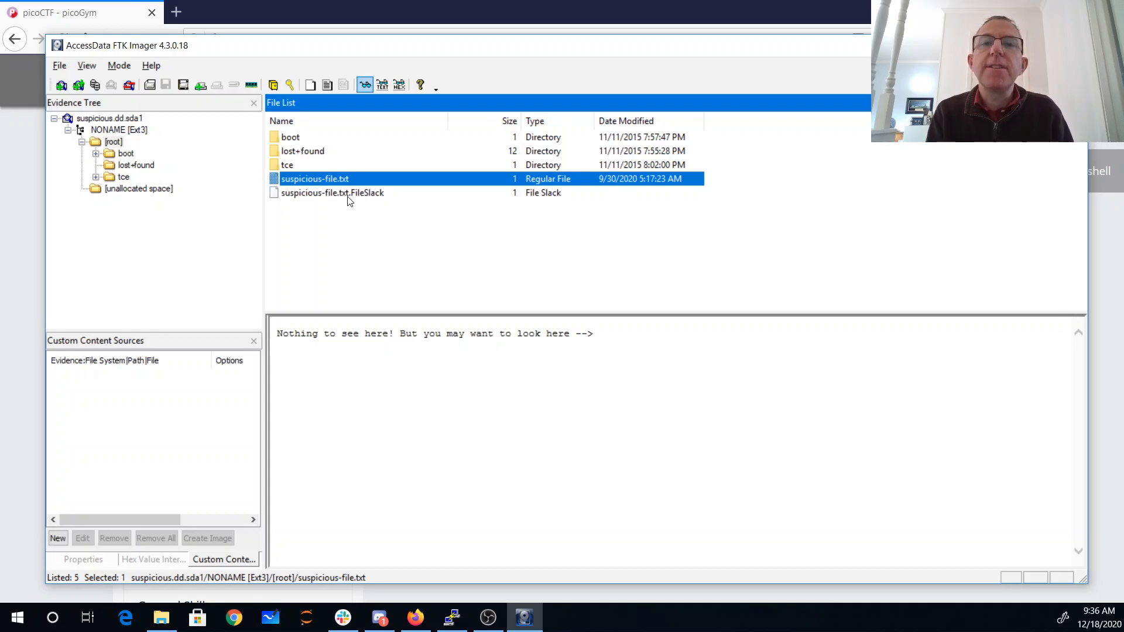
click(332, 192)
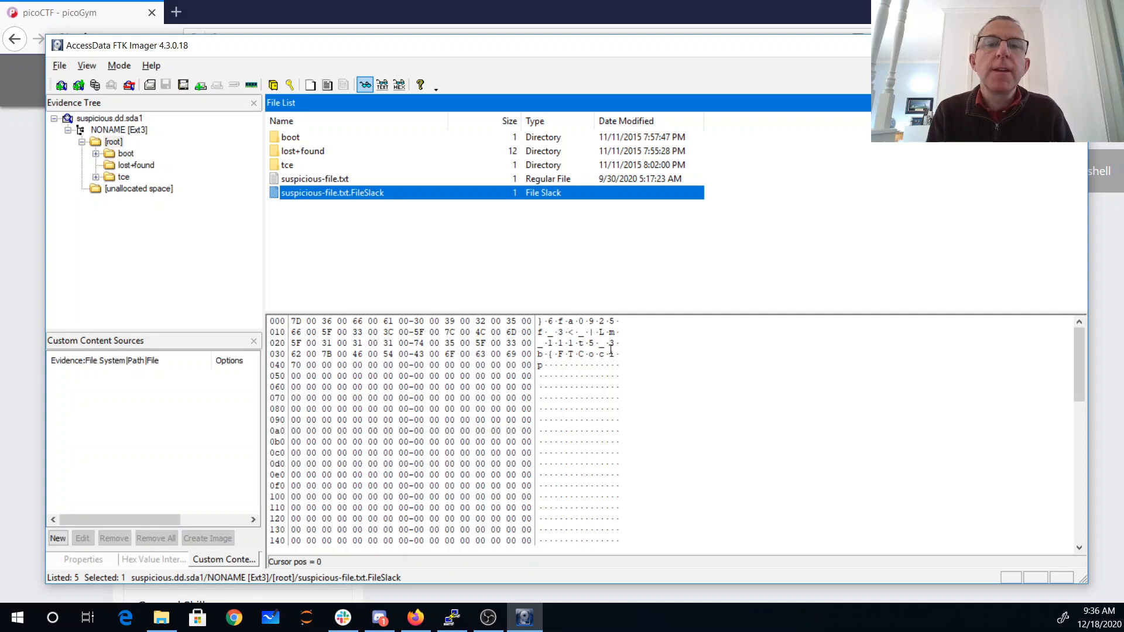
mouse_move(593, 332)
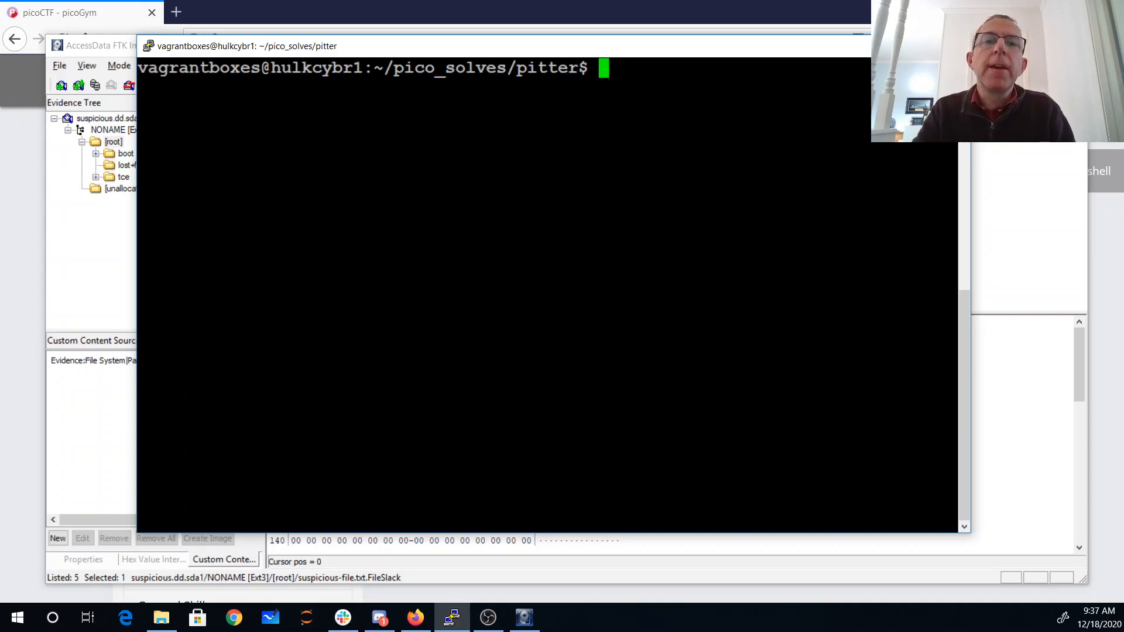
Step: Run 'strings -n 15' on suspicious.dd piped to more and page to the end
text(s)
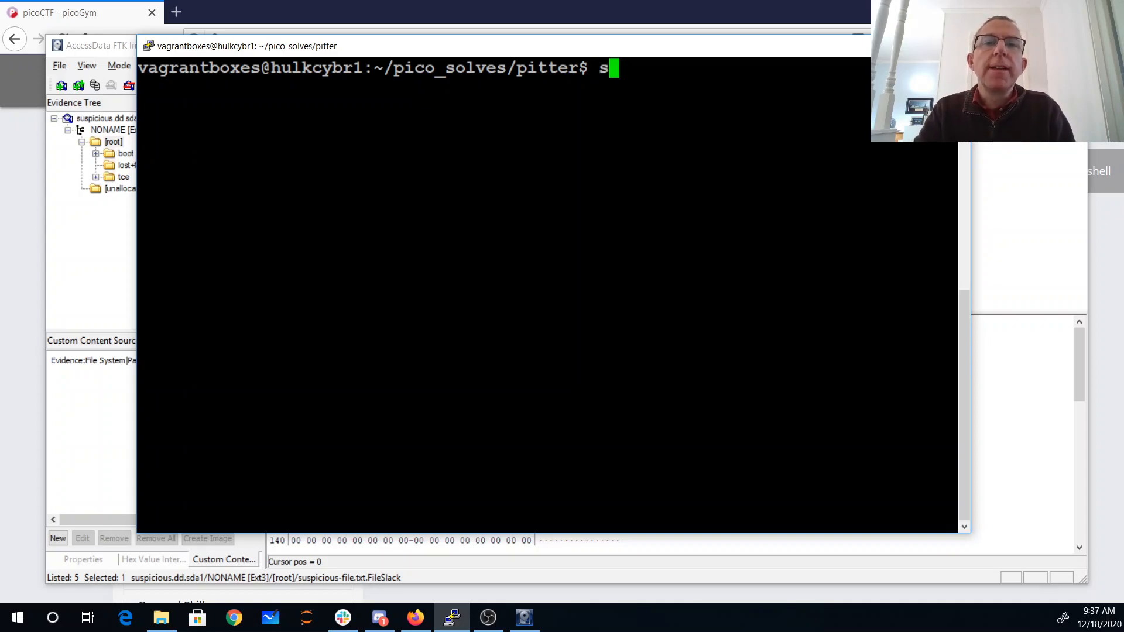
text(trings -n)
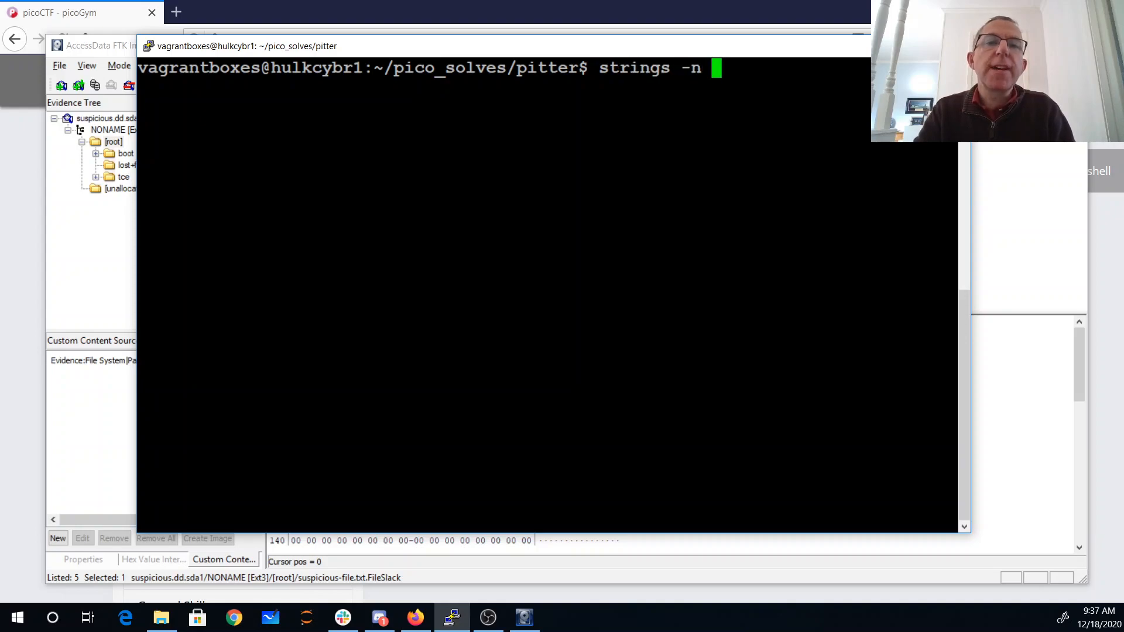
text(15)
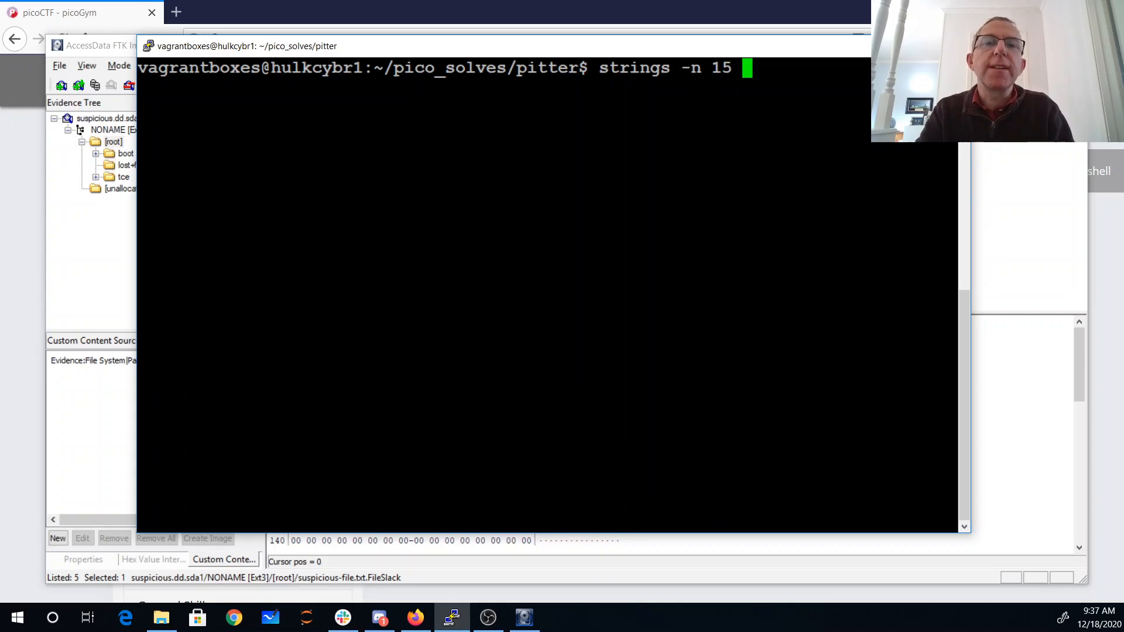
text(suspicious.dd)
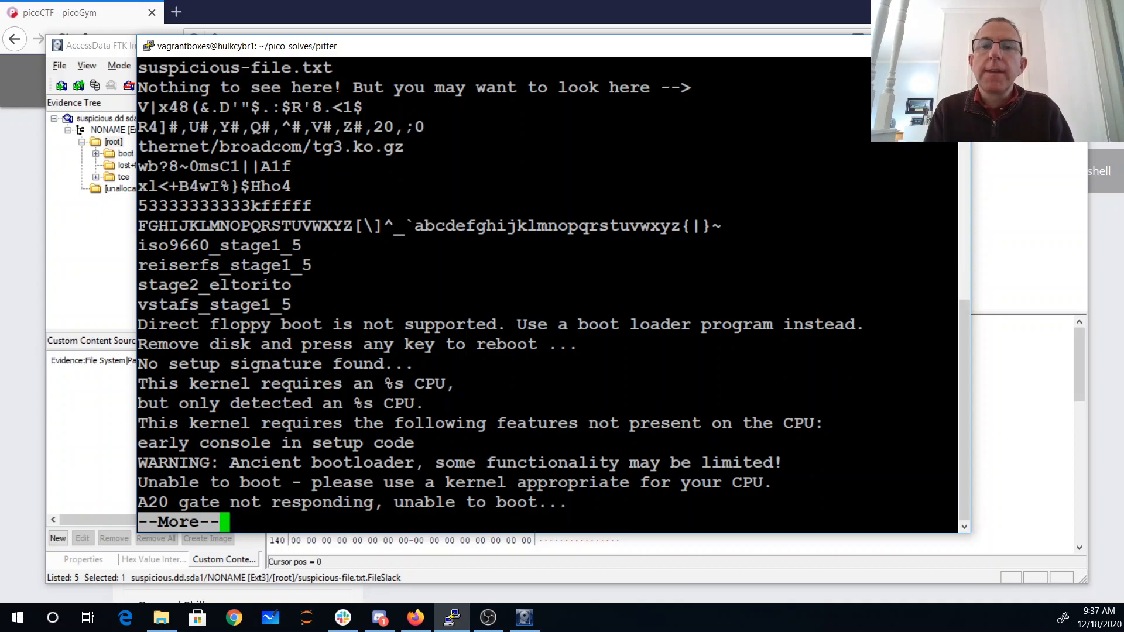
key(space)
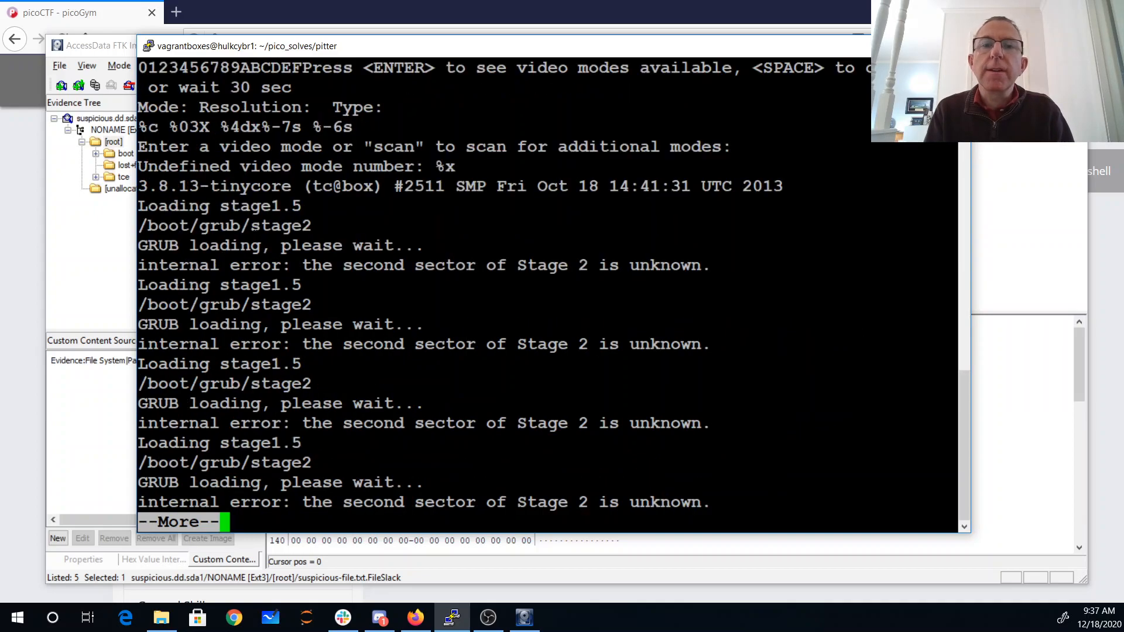
key(space)
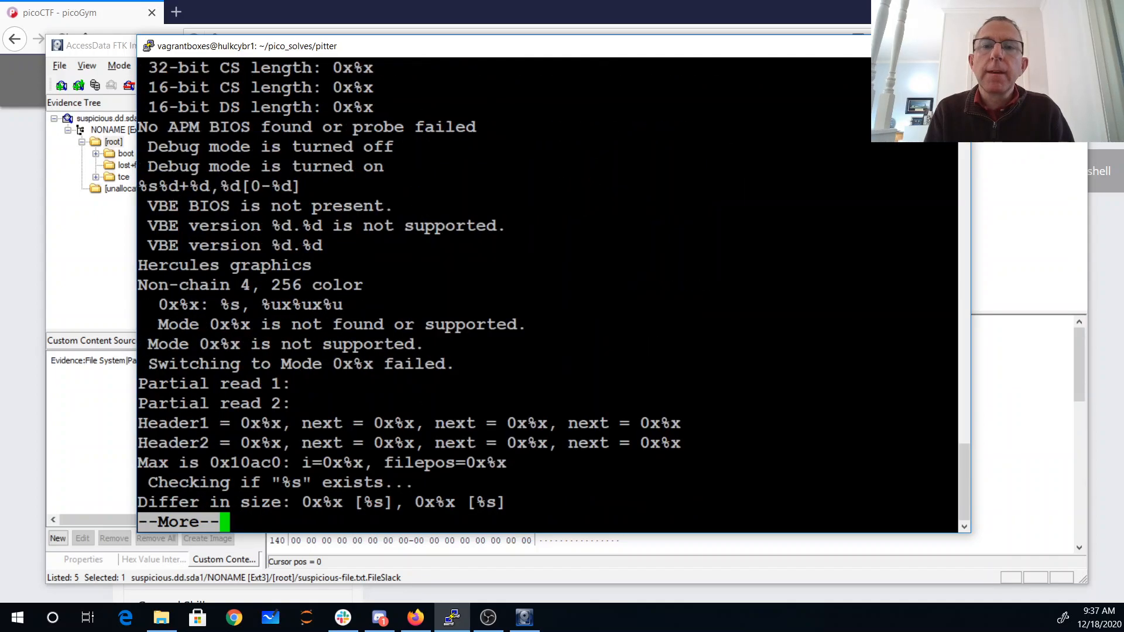
key(space)
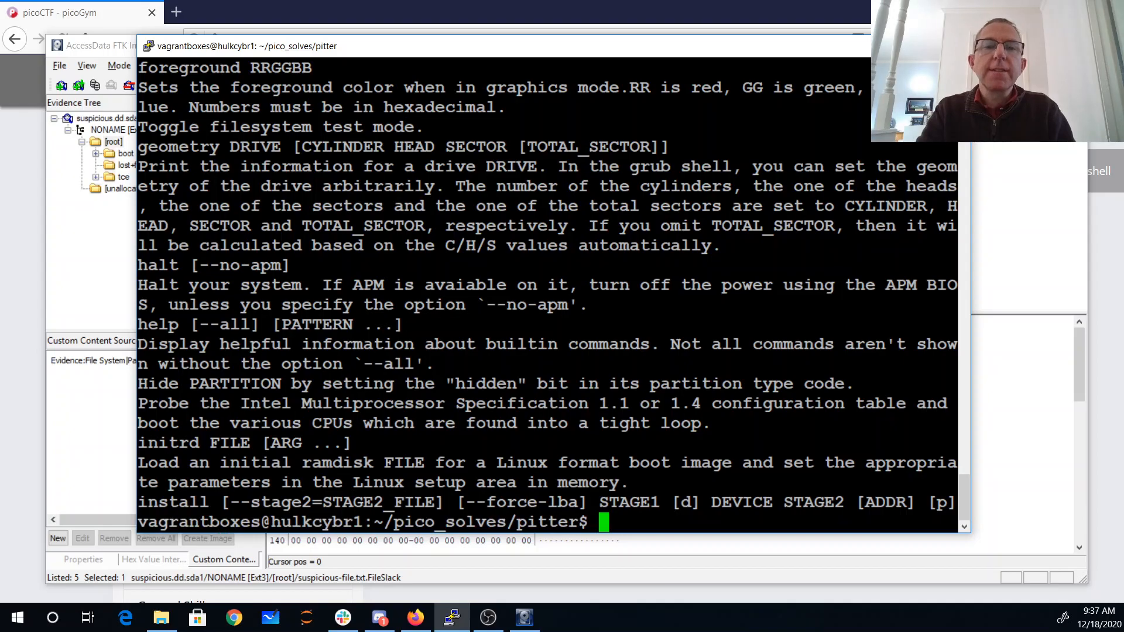
Step: Run 'strings -e b suspicious.dd.sda1' to expose reversed flag text, then append '| rev'
text(vi suspicious.dd.sda1)
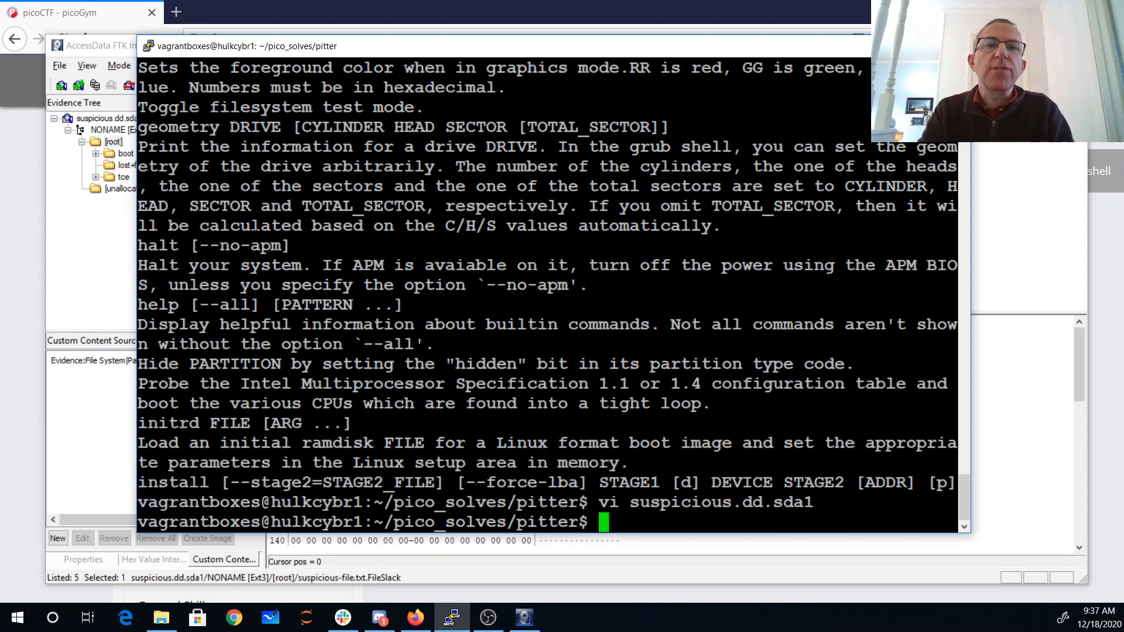
text(strings -e)
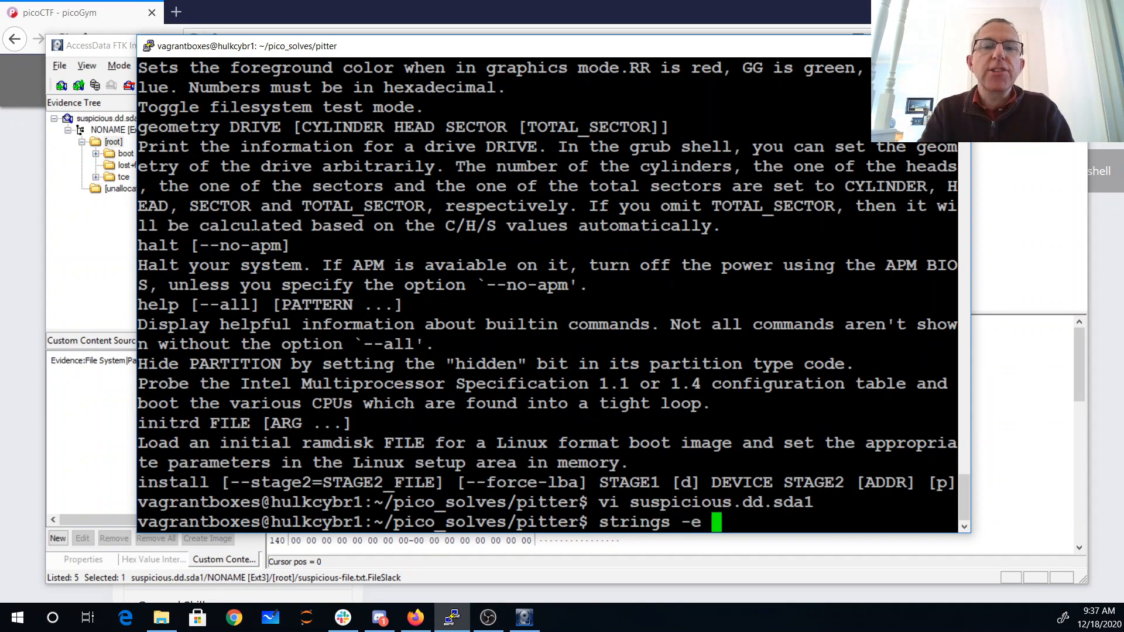
text(b suspicious.dd.sda1)
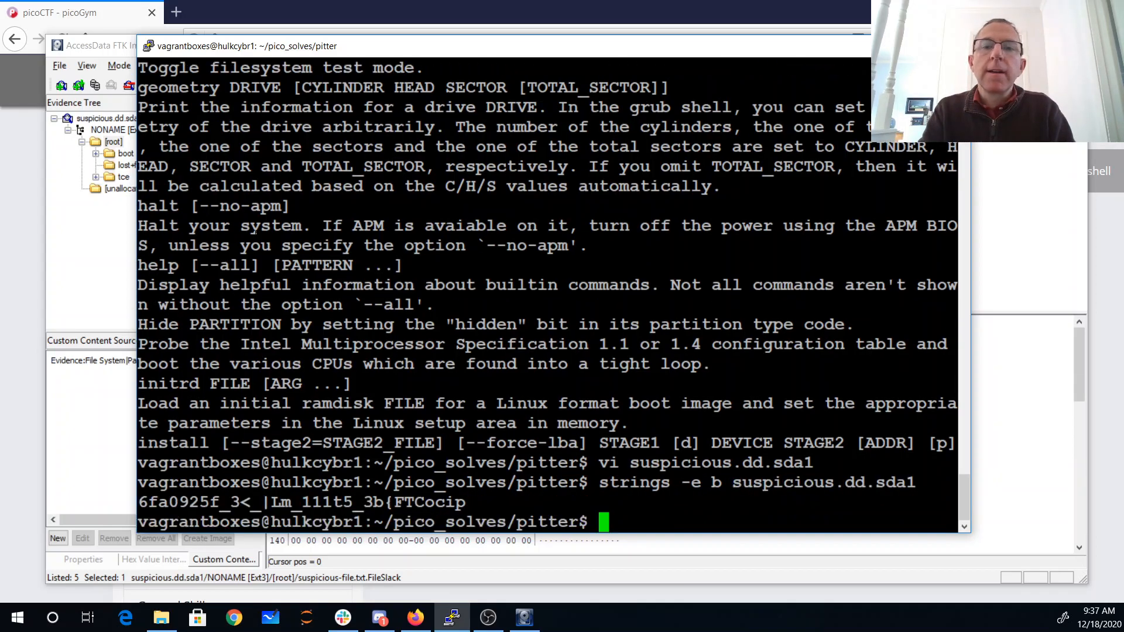
text(strings -e b suspicious.dd.sda1)
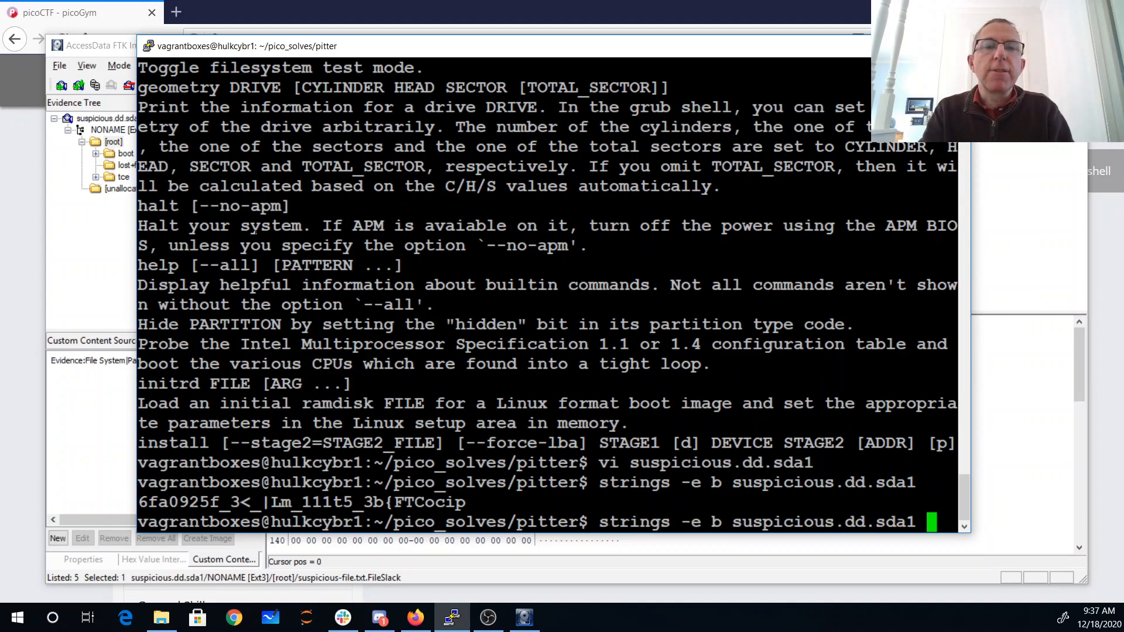
text(| rev)
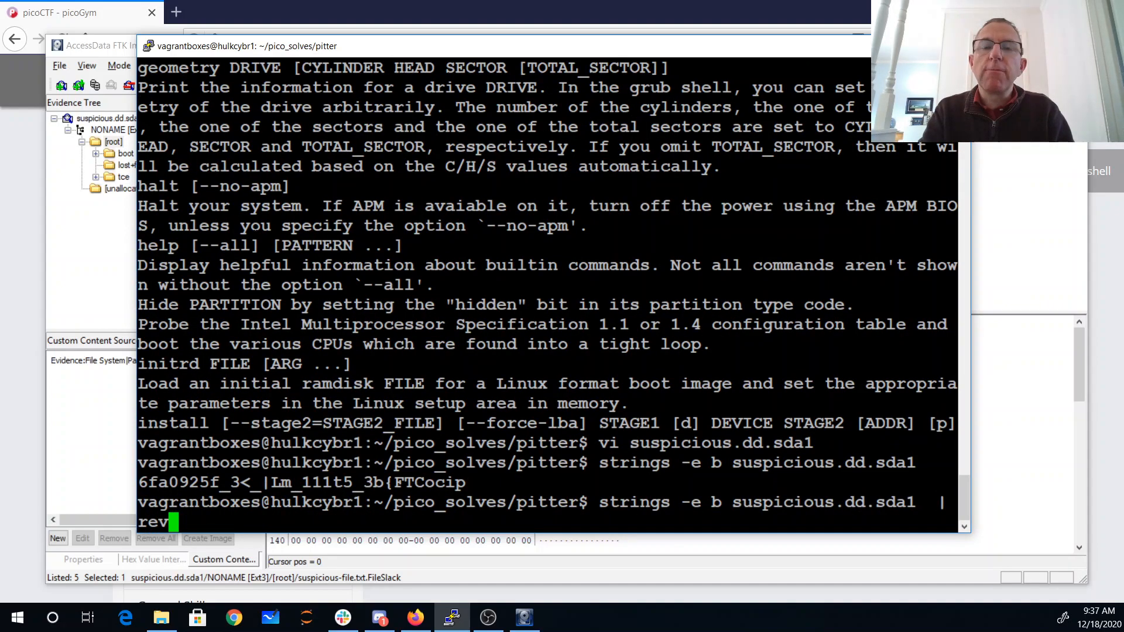